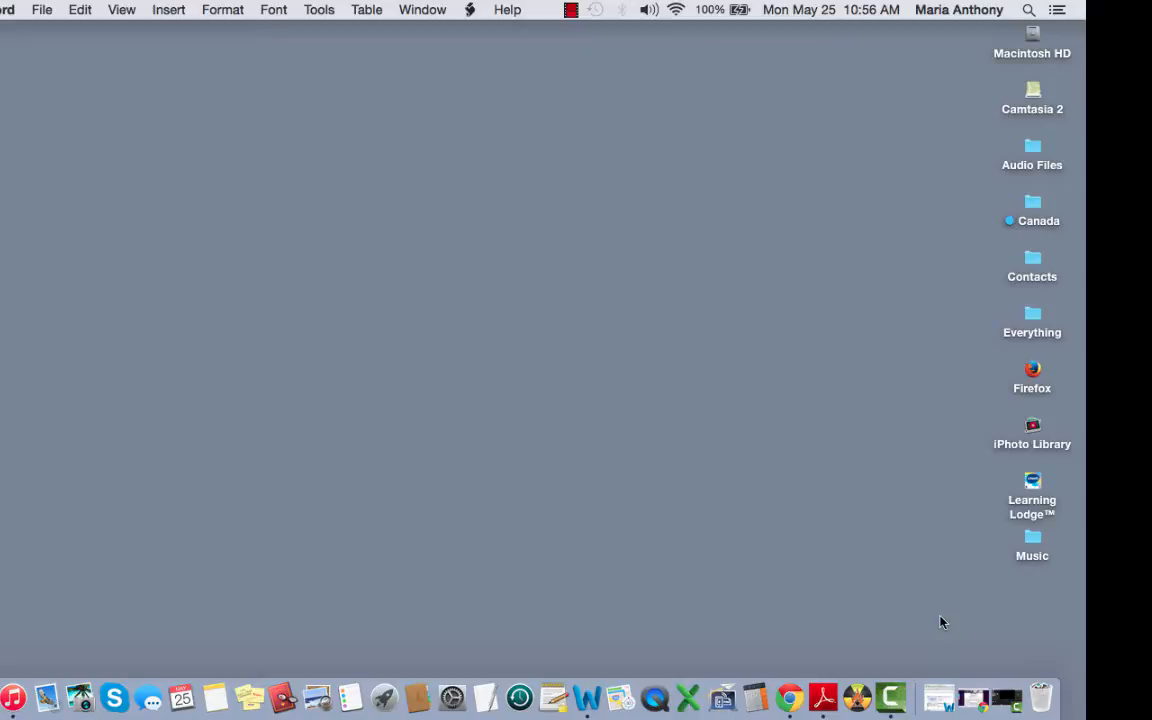
pyautogui.moveTo(972, 697)
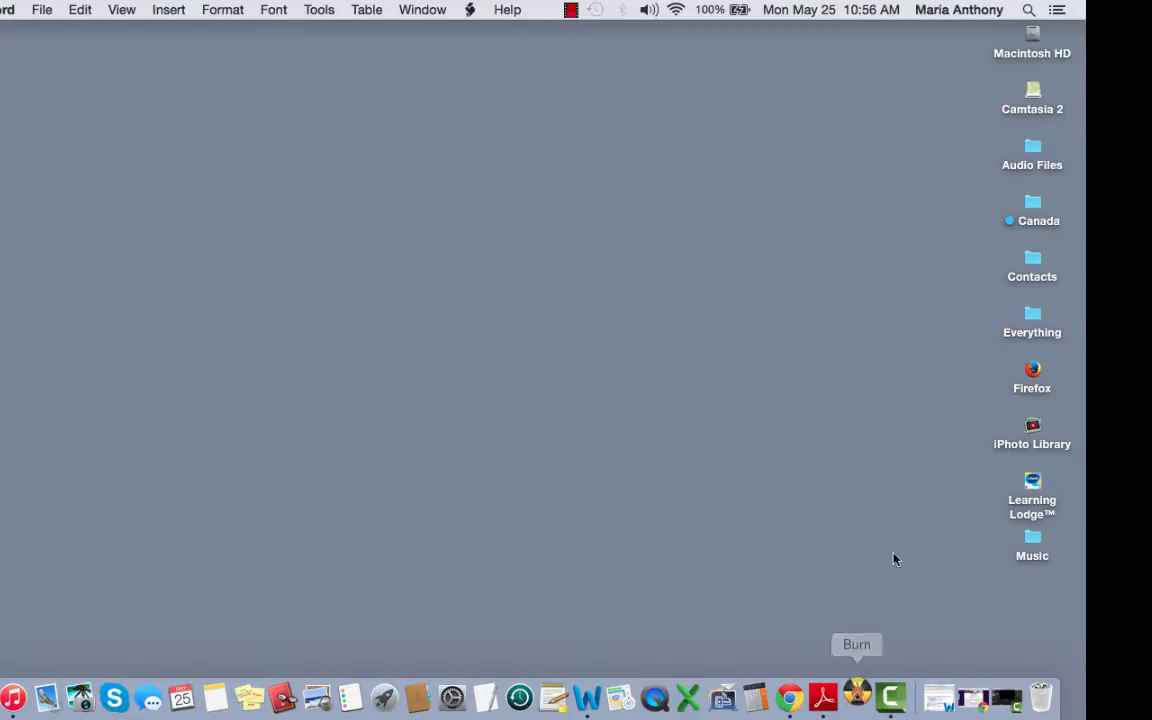
# Step: Launch Burn, glance at the Copy tab, then return to the Audio disc setup
pyautogui.click(856, 697)
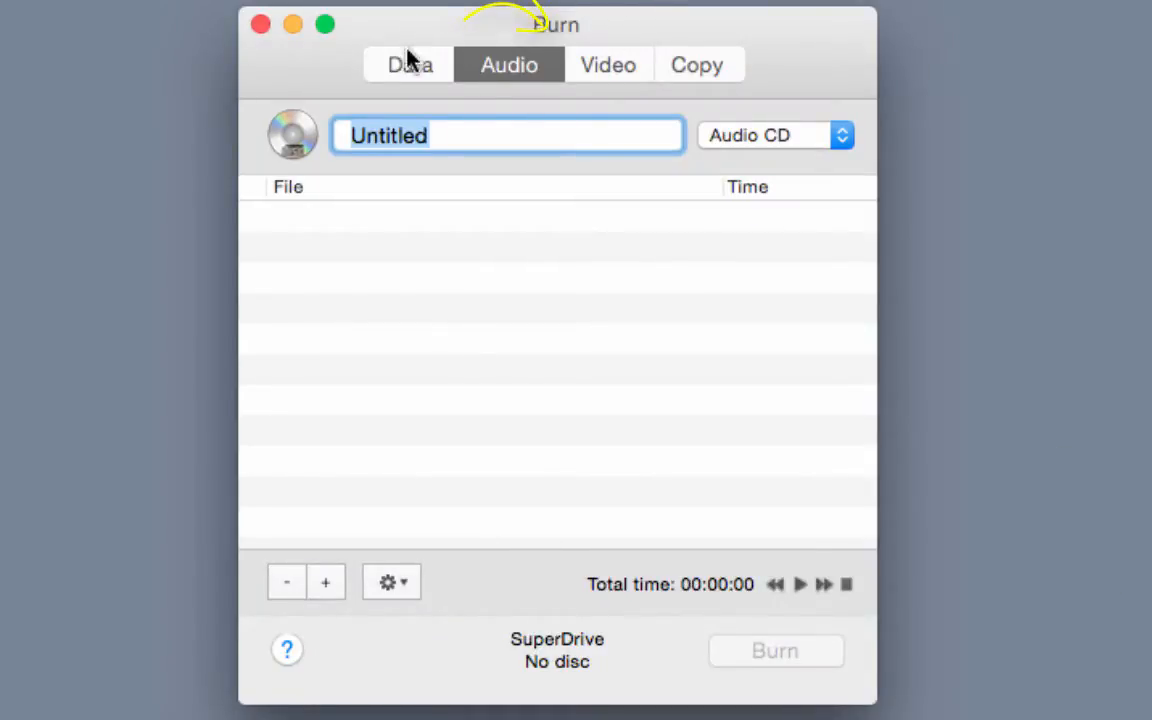
pyautogui.moveTo(589, 72)
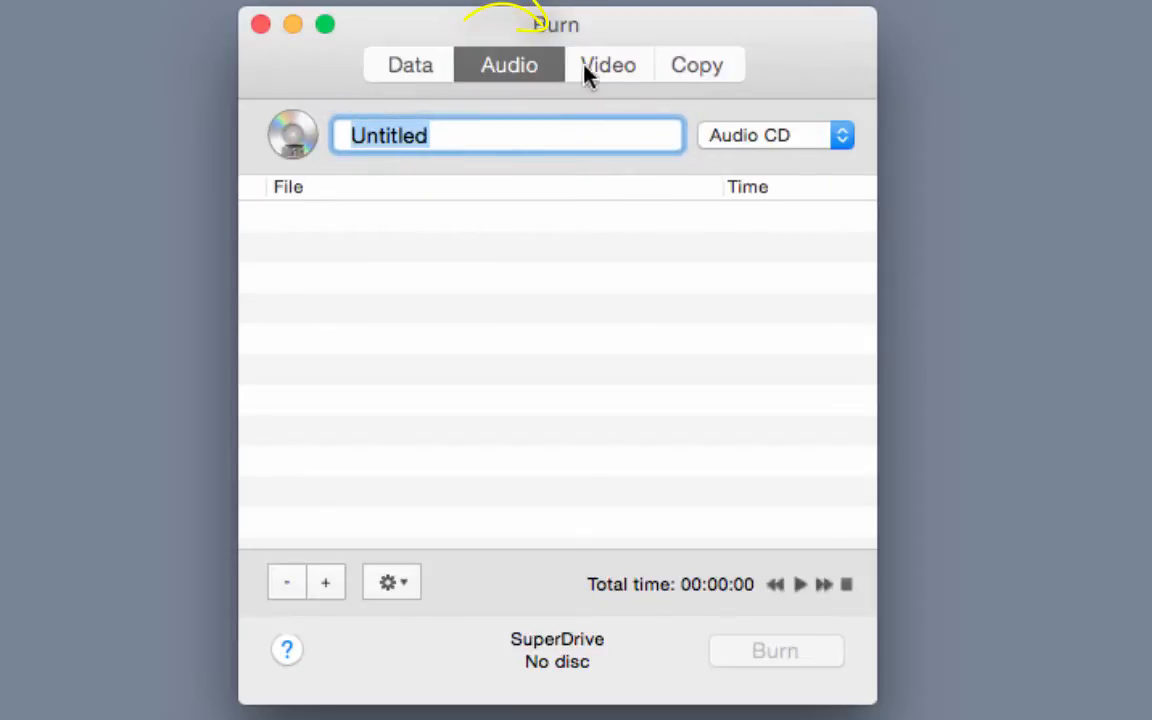
pyautogui.click(697, 64)
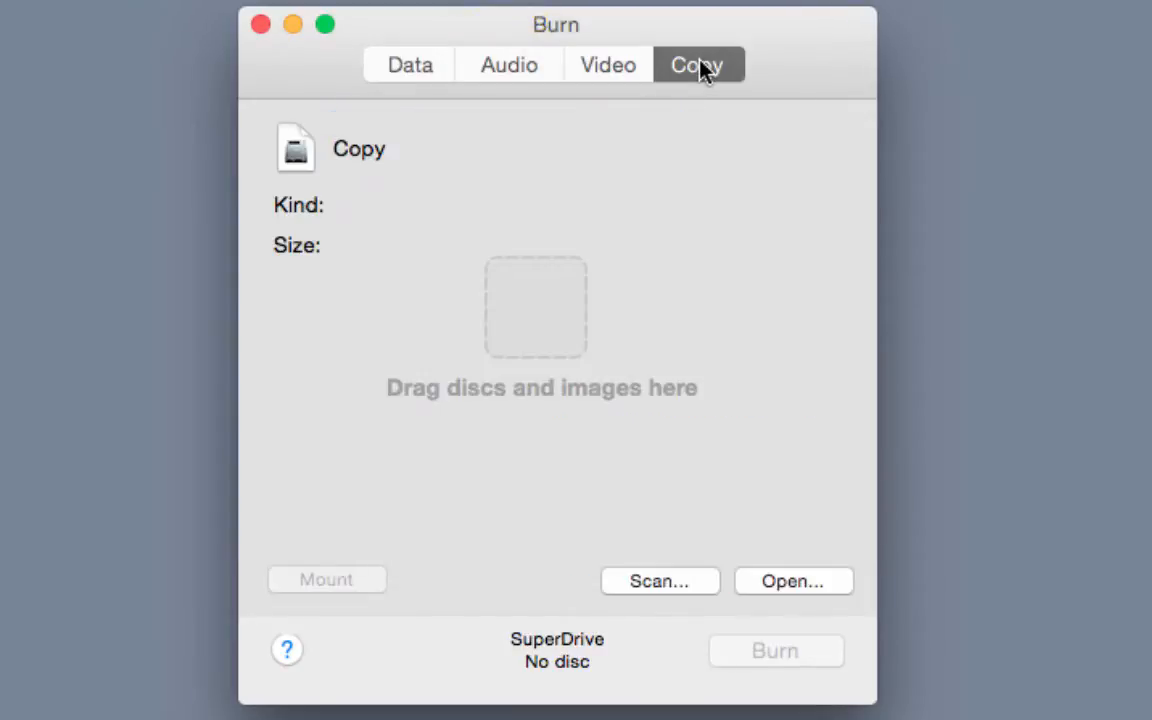
pyautogui.moveTo(815, 72)
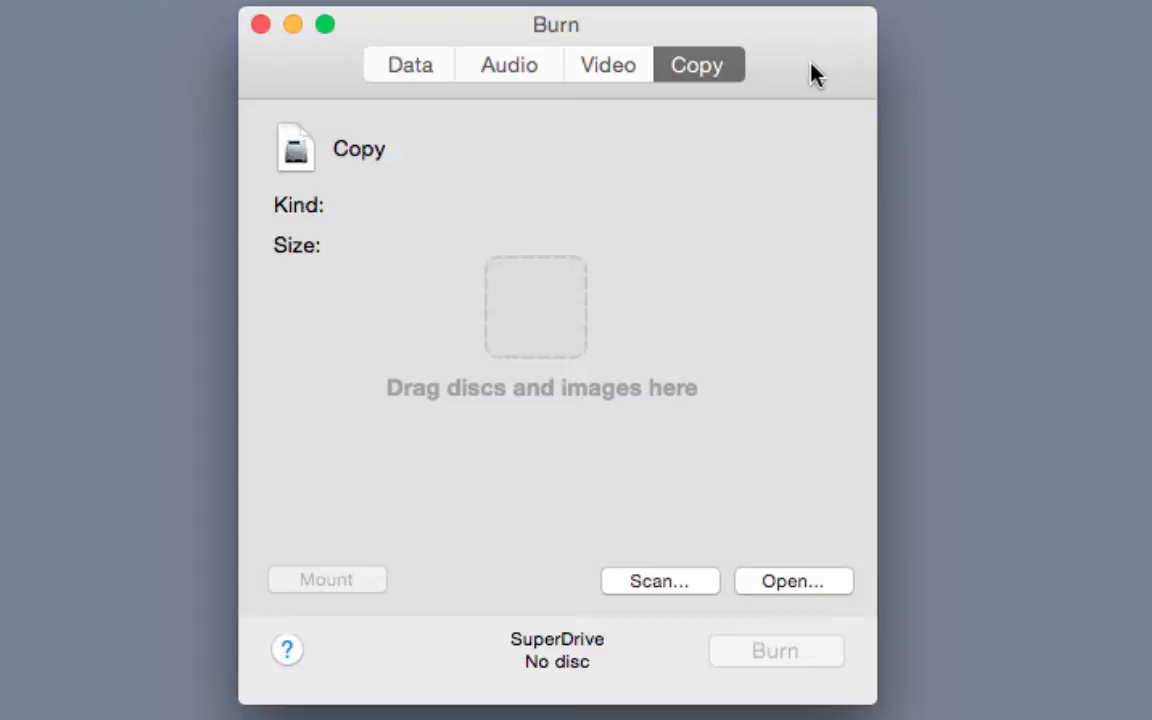
pyautogui.moveTo(500, 68)
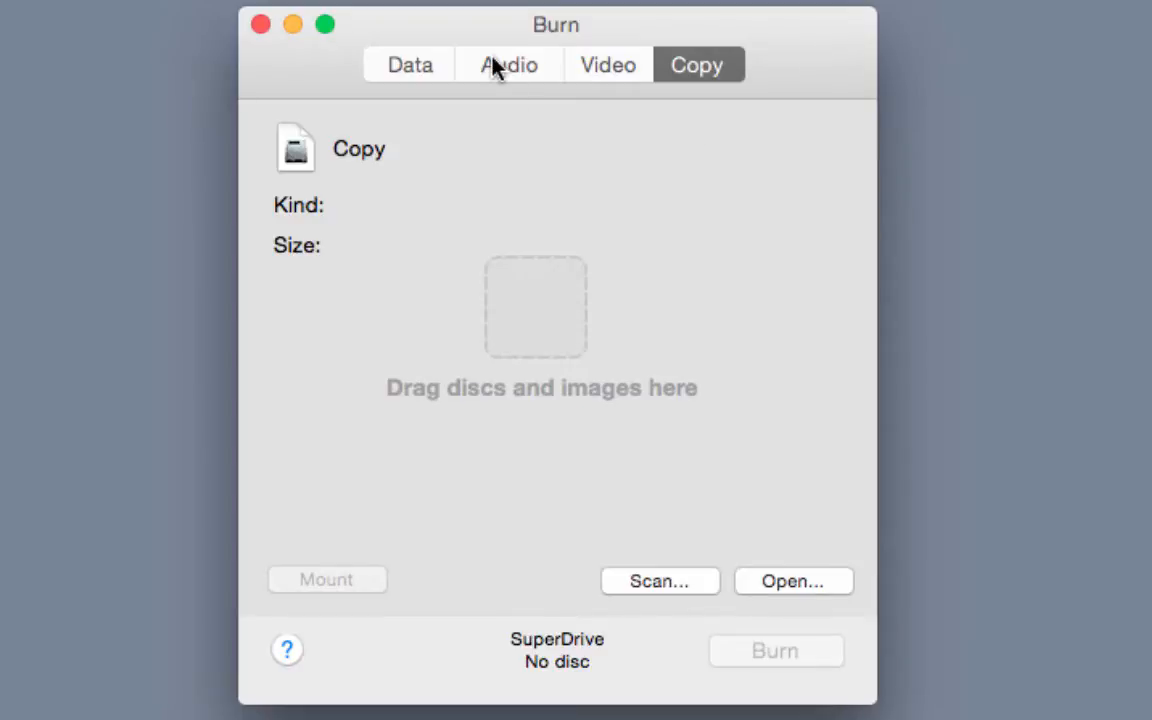
pyautogui.click(508, 64)
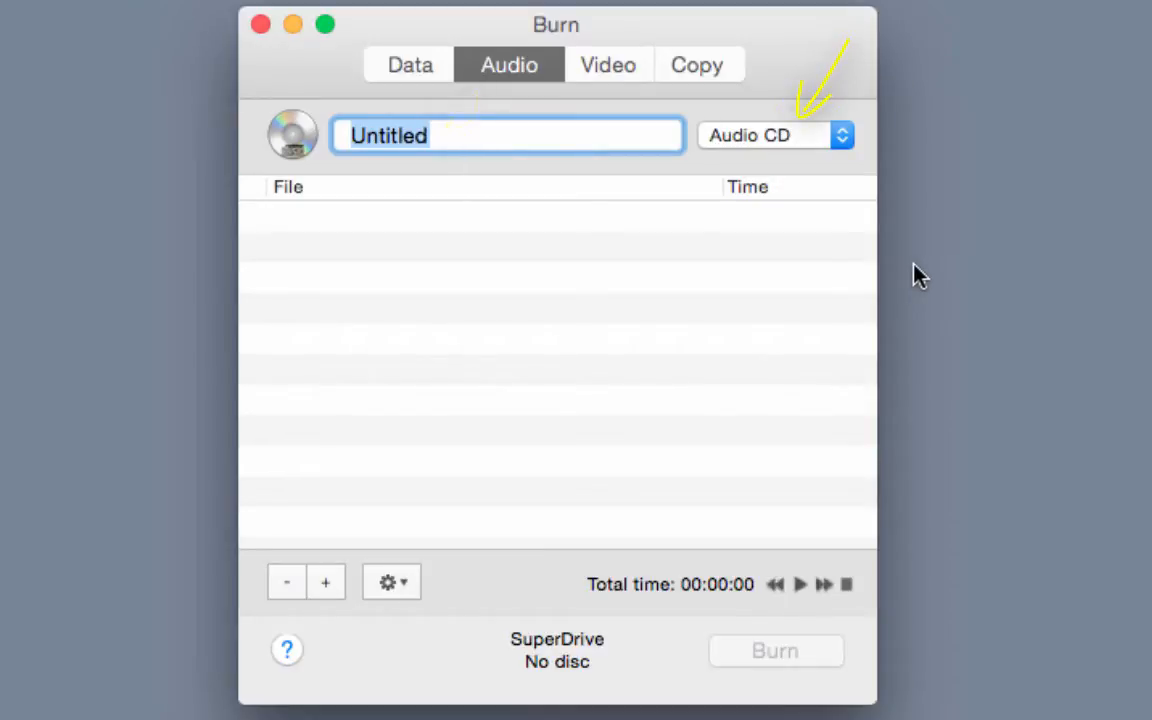
pyautogui.click(841, 135)
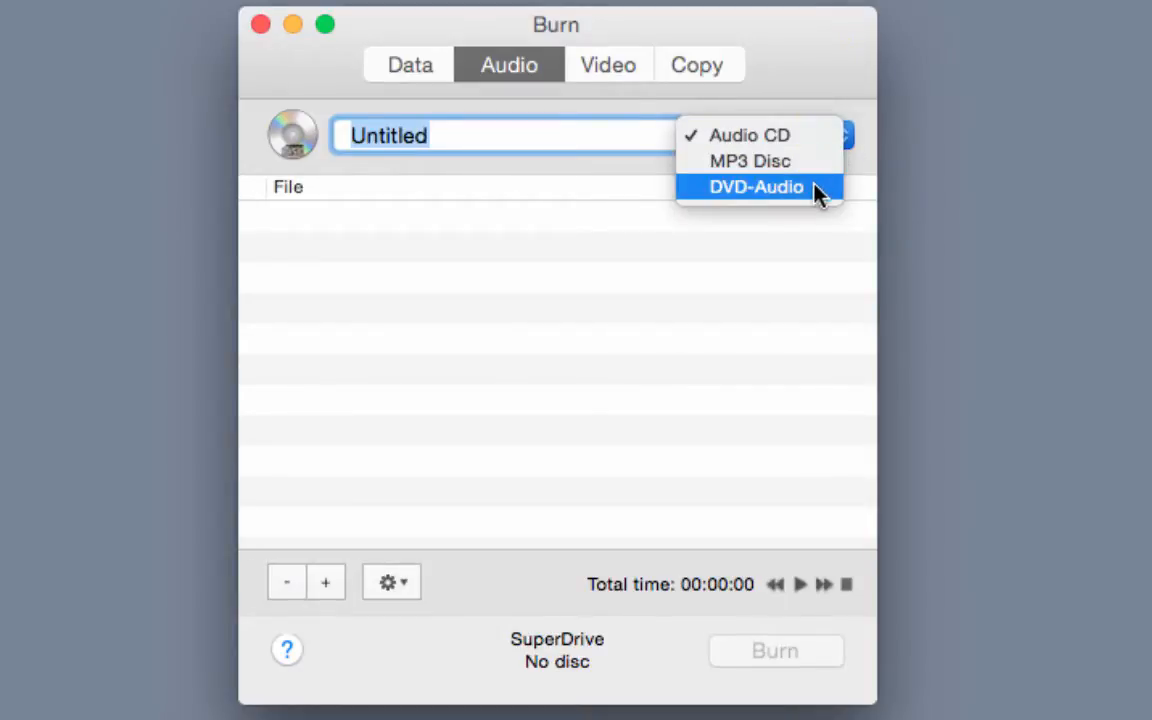
pyautogui.moveTo(850, 112)
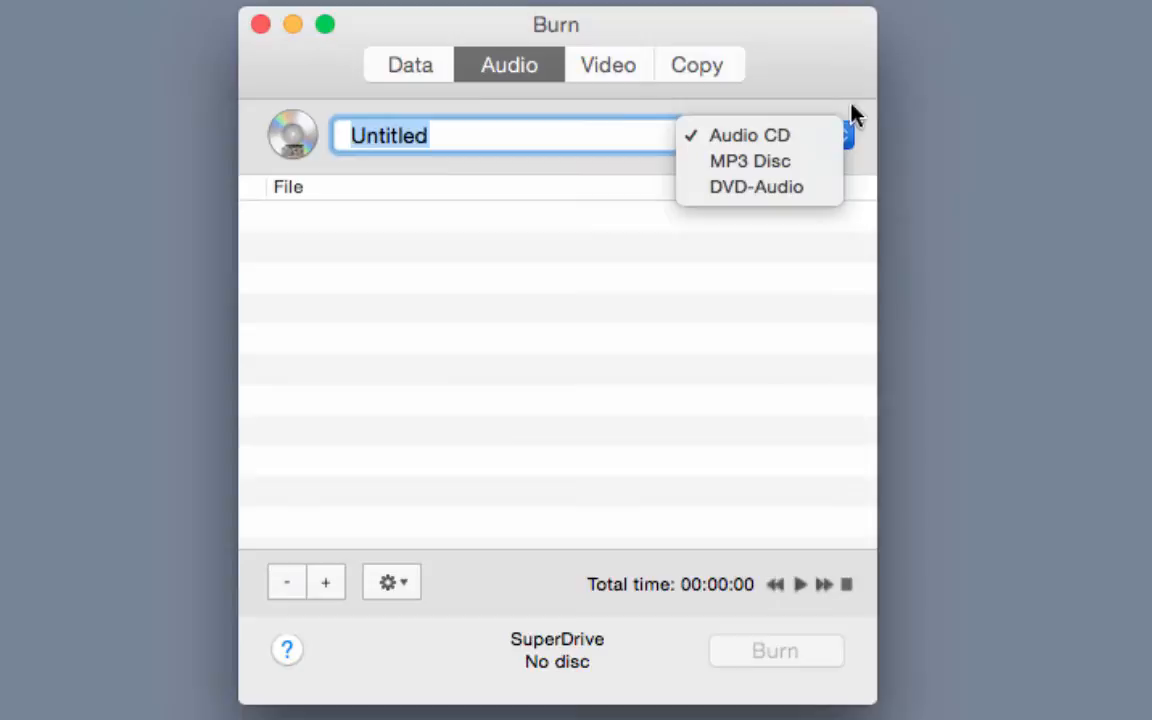
pyautogui.click(750, 135)
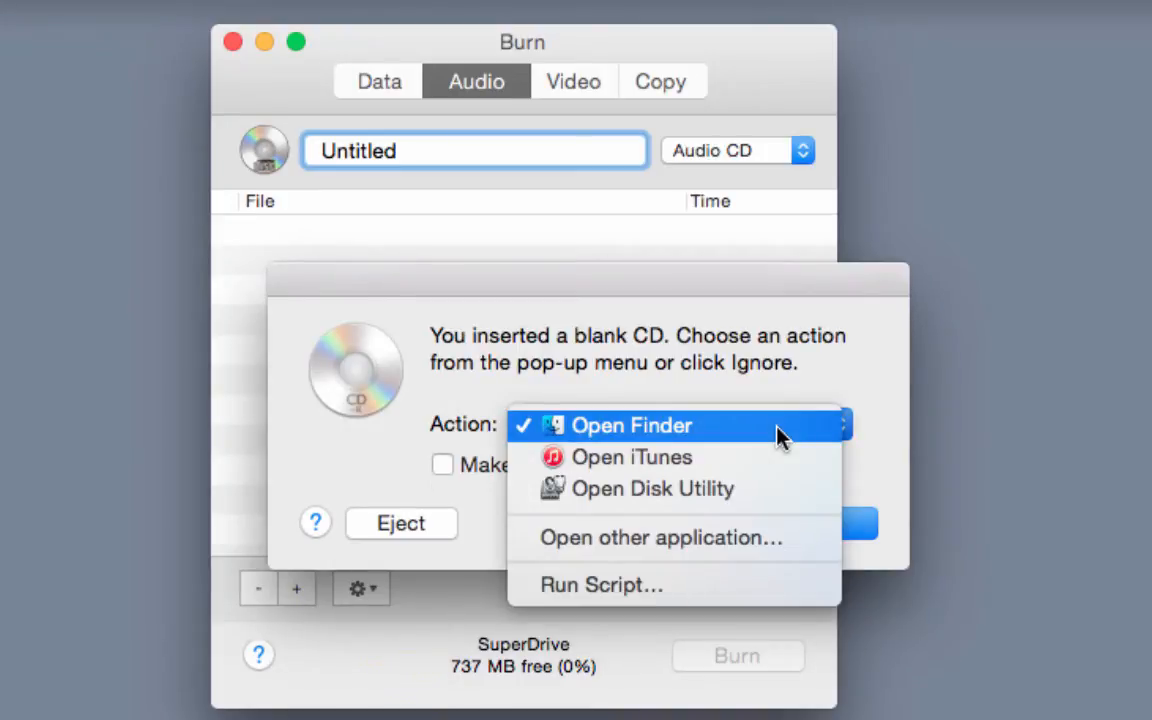
pyautogui.moveTo(770, 440)
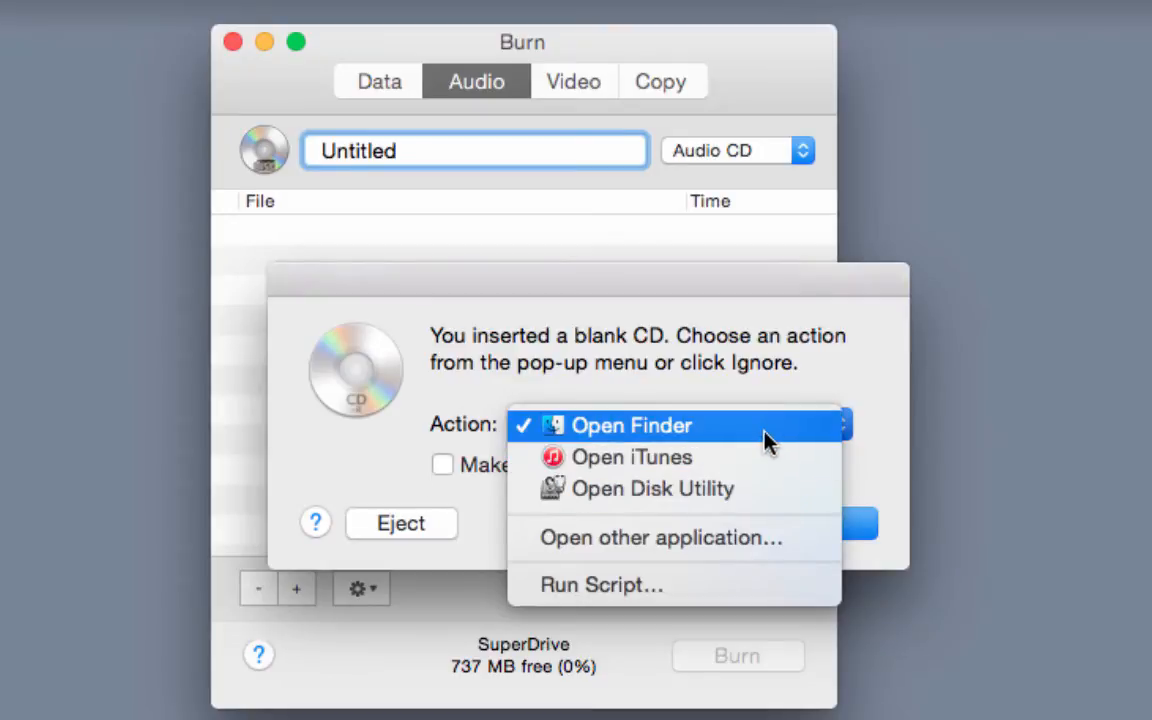
# Step: Leave the action as Open Finder and ignore the blank CD prompt
pyautogui.click(631, 425)
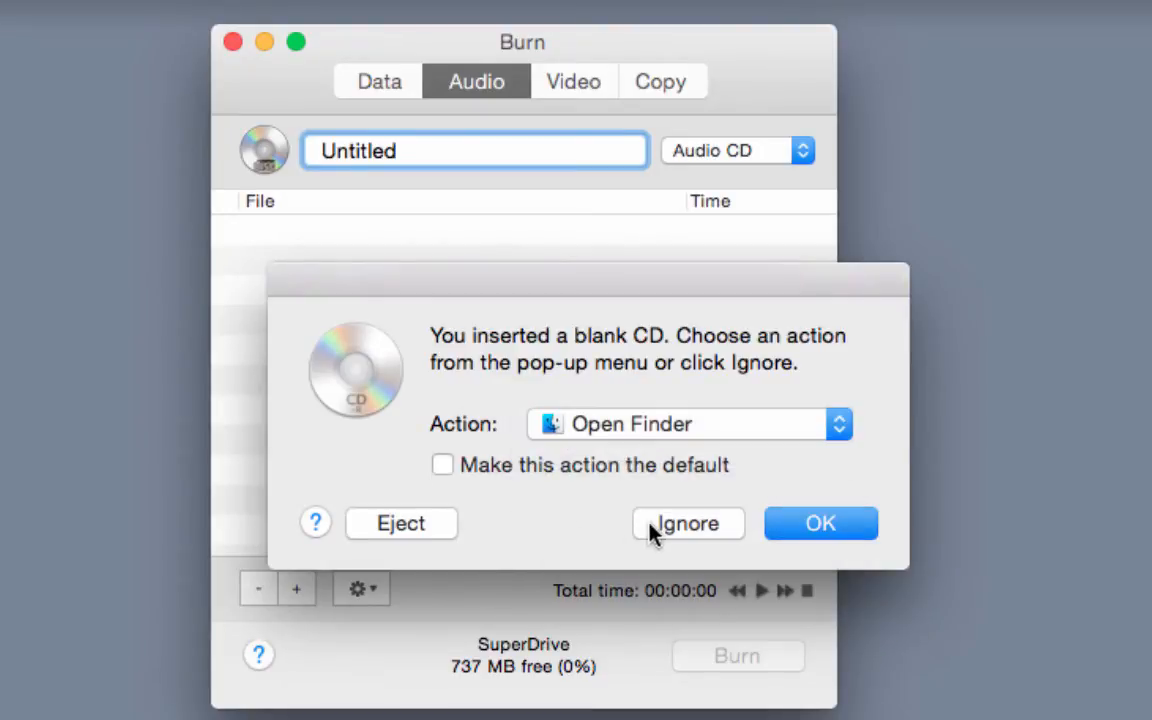
pyautogui.click(688, 523)
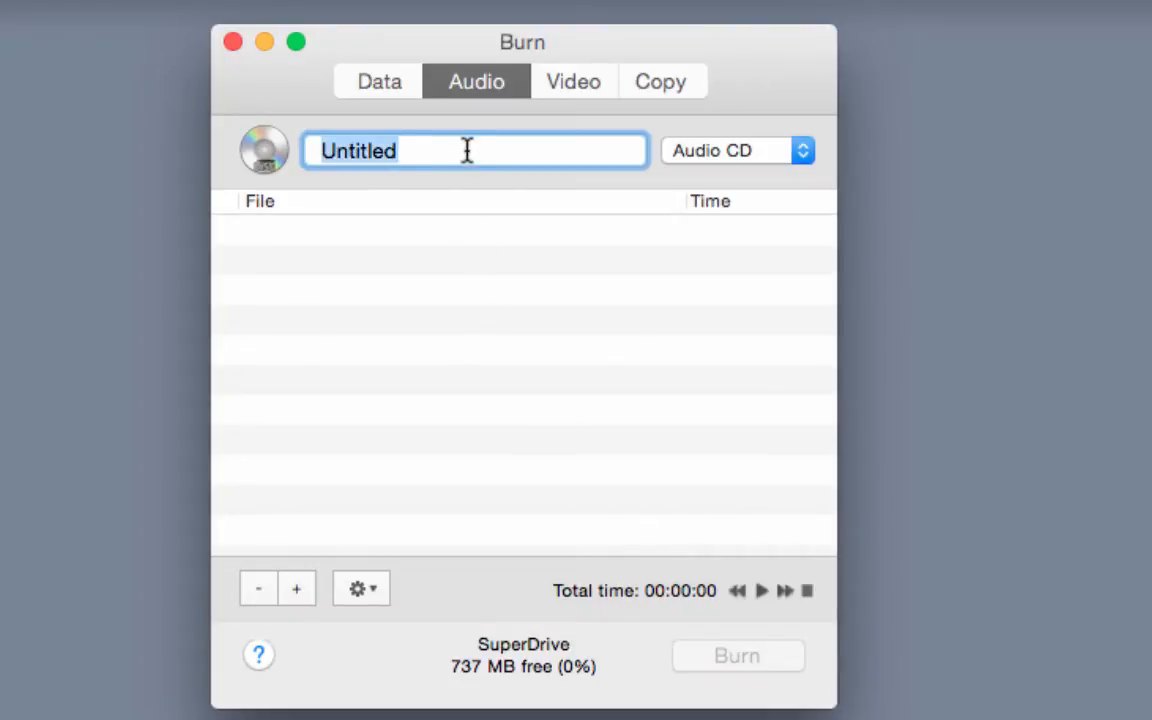
# Step: Rename the Untitled disc to 'My Music'
pyautogui.write('My Mu')
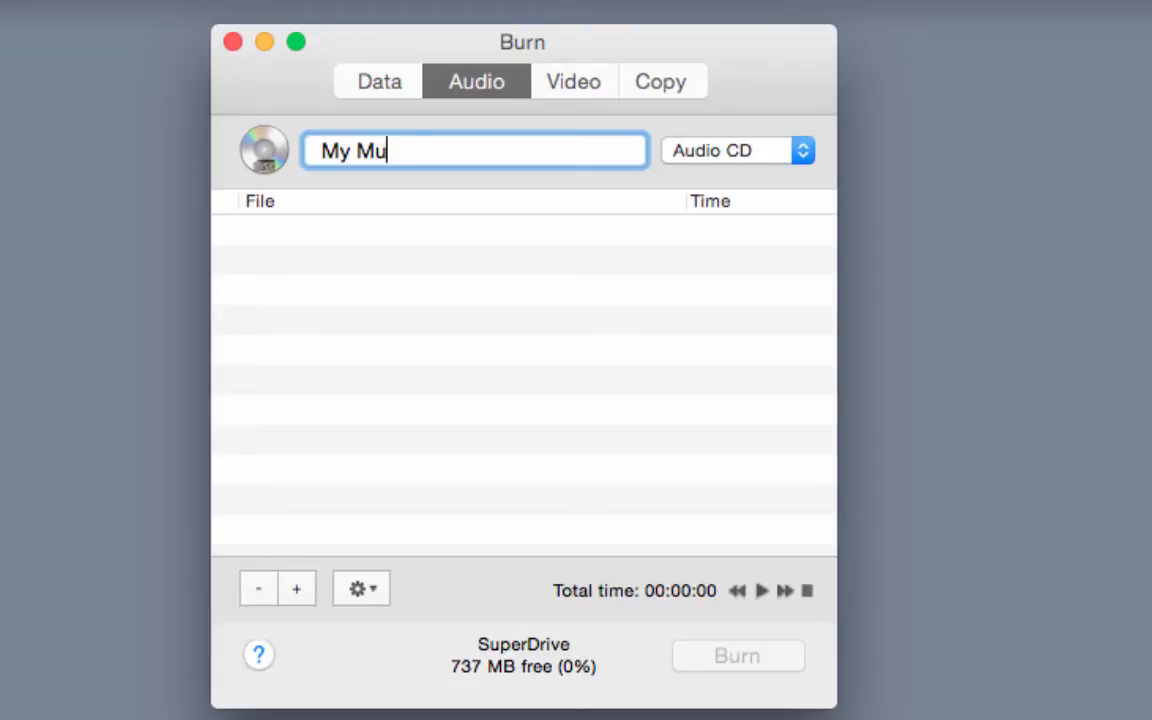
pyautogui.write('sic')
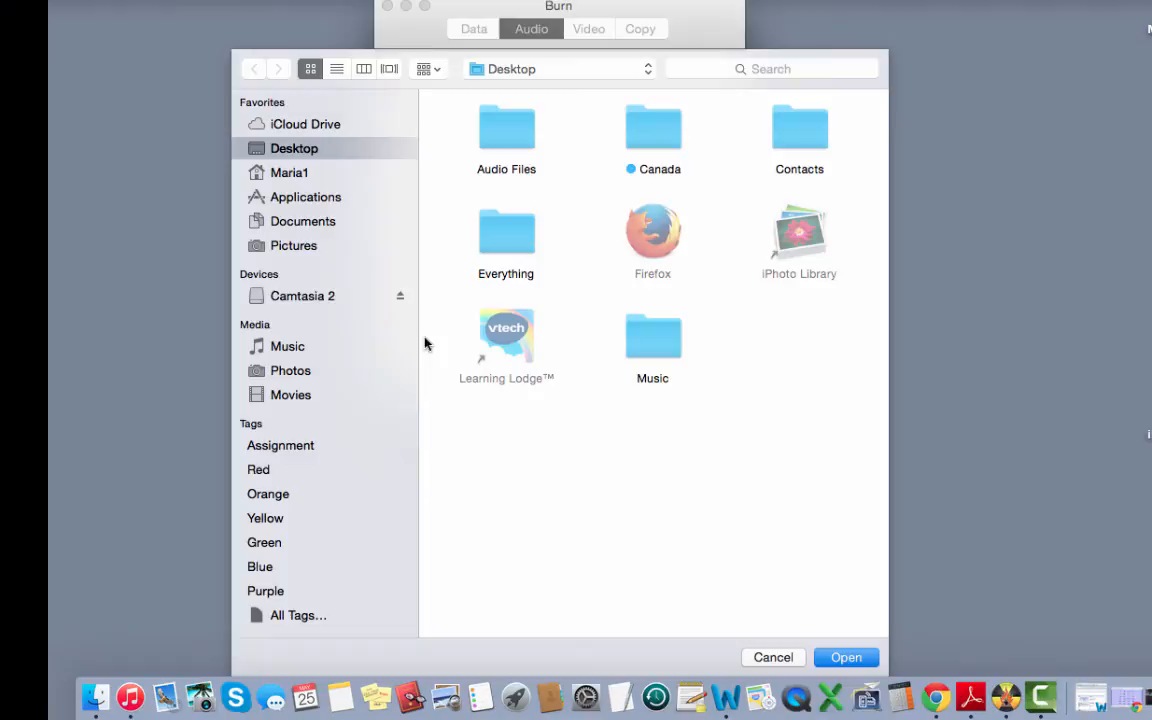
# Step: Add Song1.wav and Song2.wav from the Audio Files folder to the disc
pyautogui.doubleClick(506, 130)
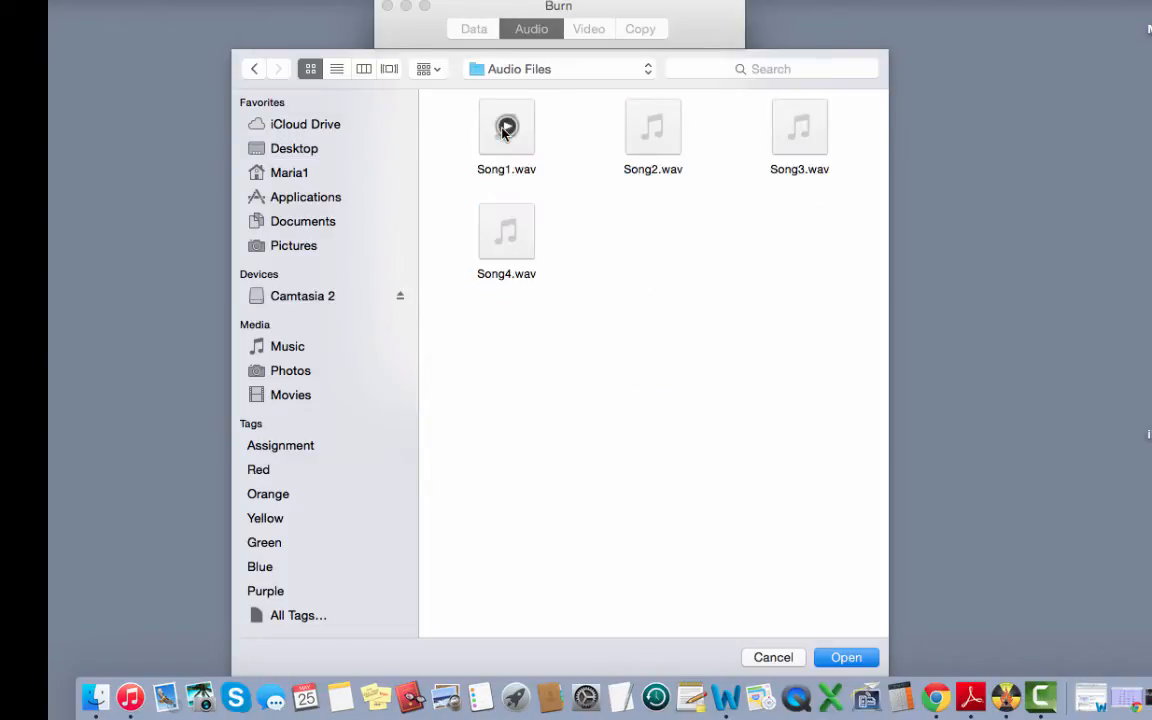
pyautogui.moveTo(642, 296)
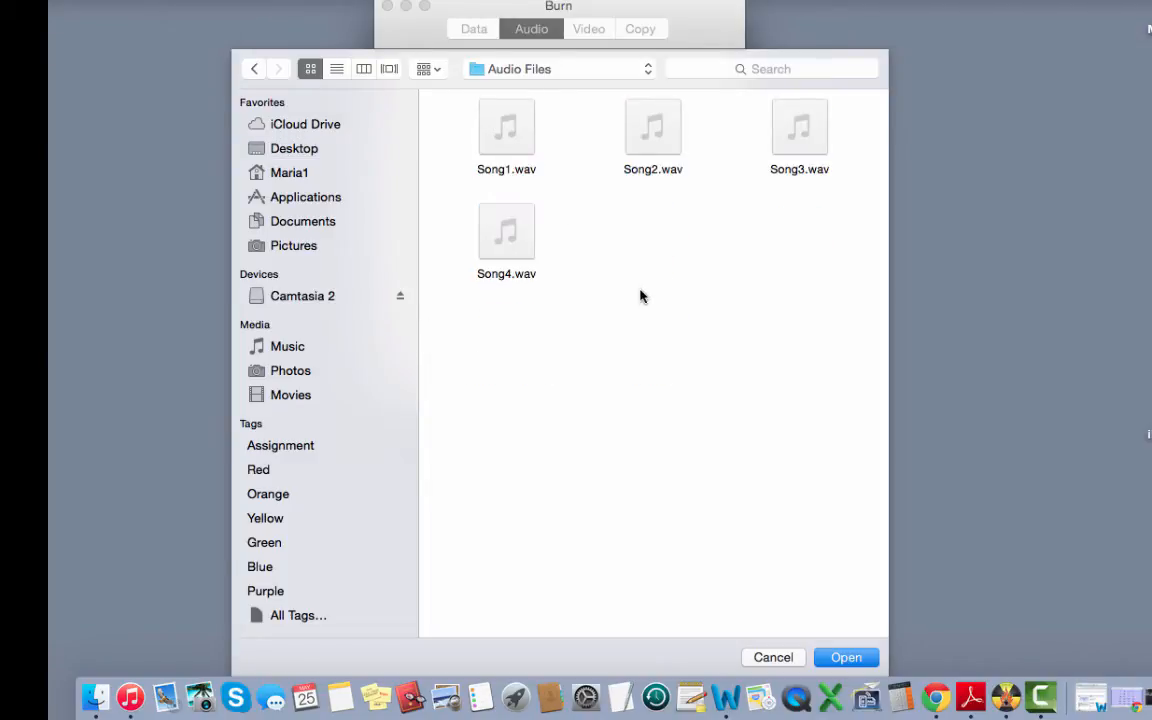
pyautogui.moveTo(638, 290)
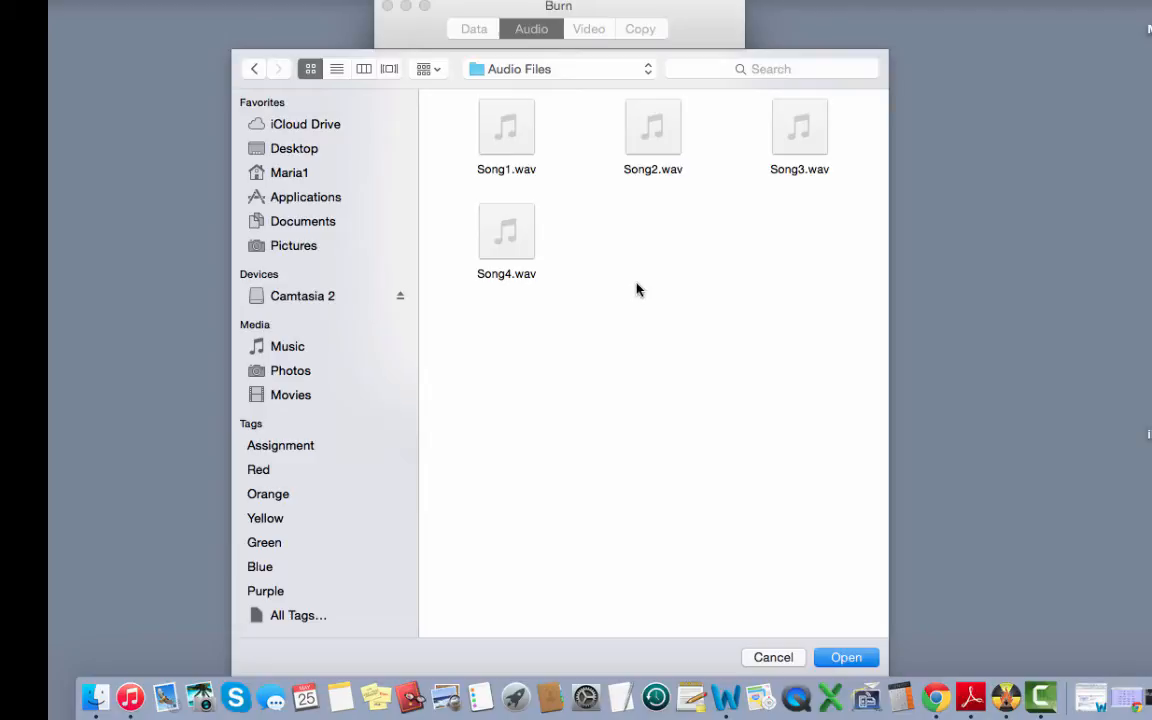
pyautogui.click(506, 135)
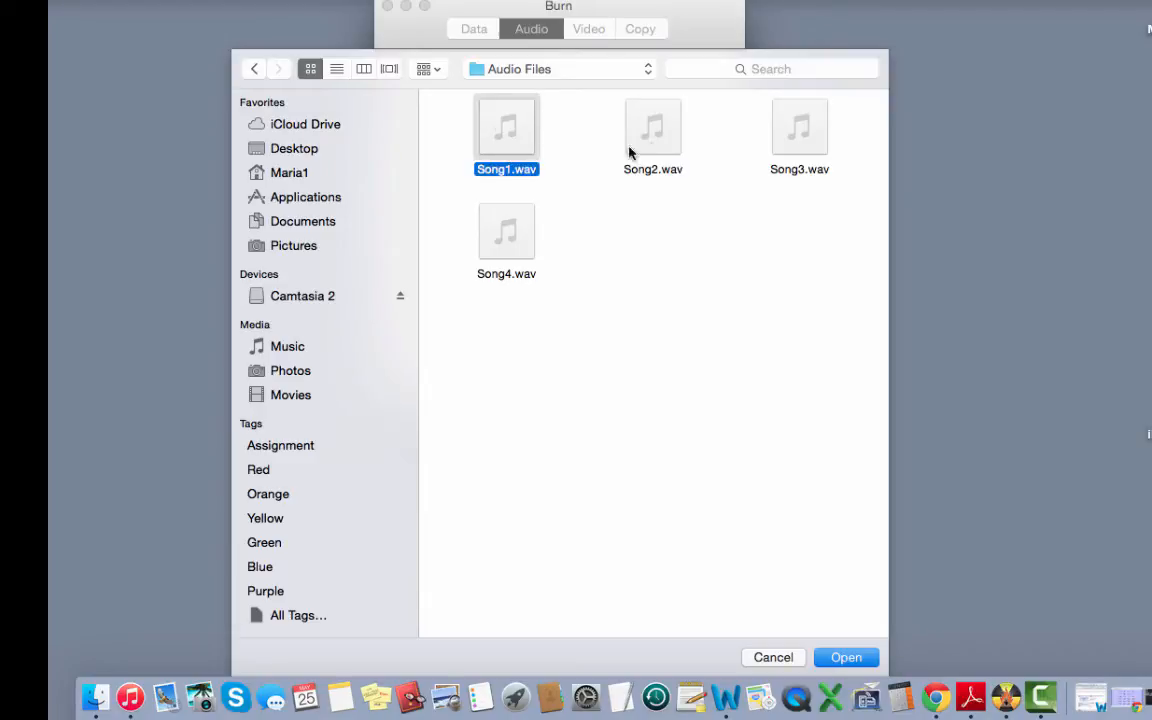
pyautogui.click(653, 135)
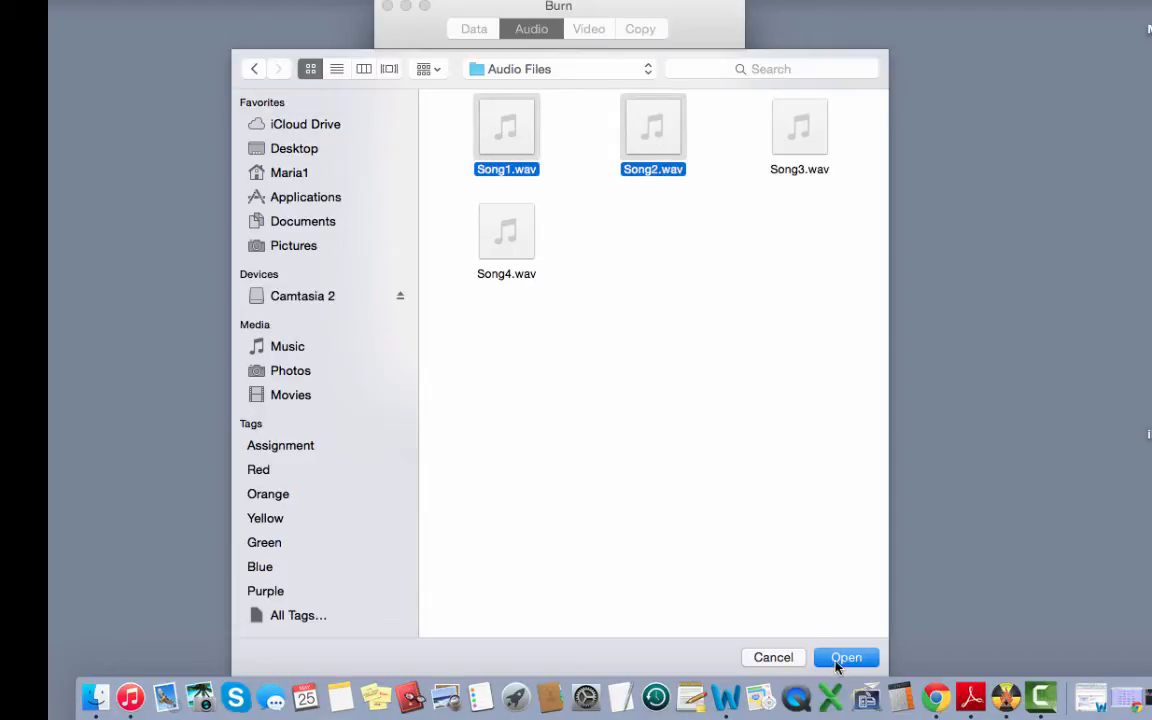
pyautogui.click(845, 657)
pyautogui.write('My Music')
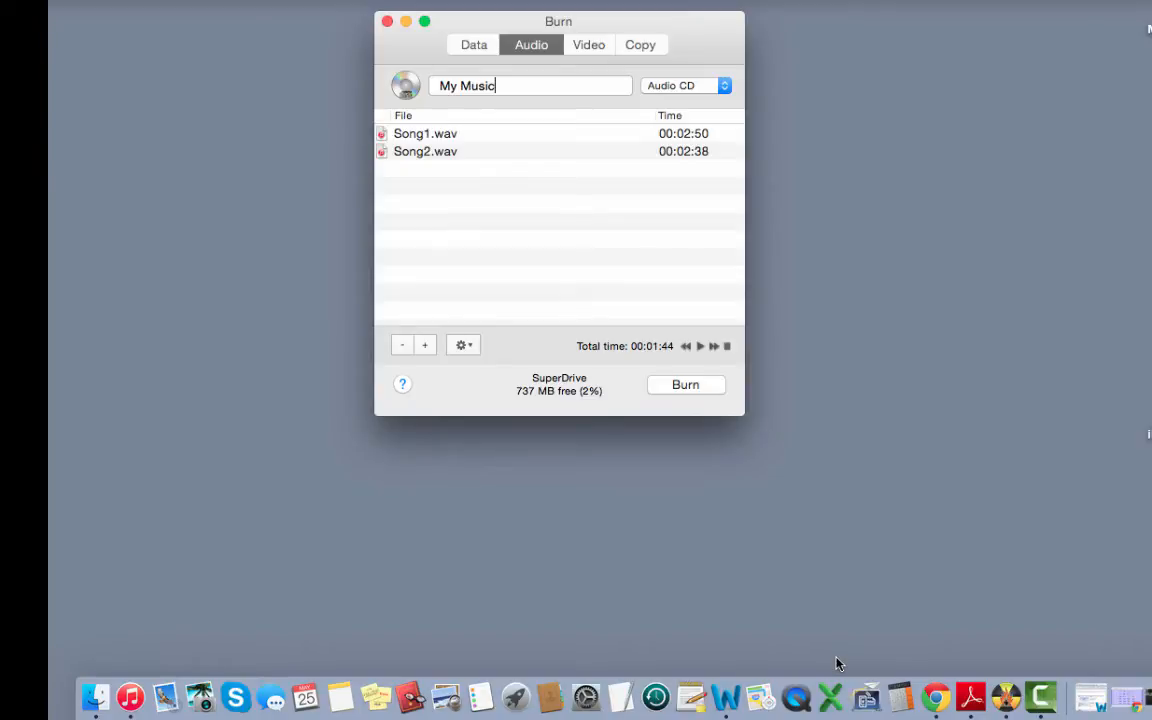
# Step: In a new Finder window, open Desktop > Audio Files and select Song3.wav
pyautogui.click(94, 694)
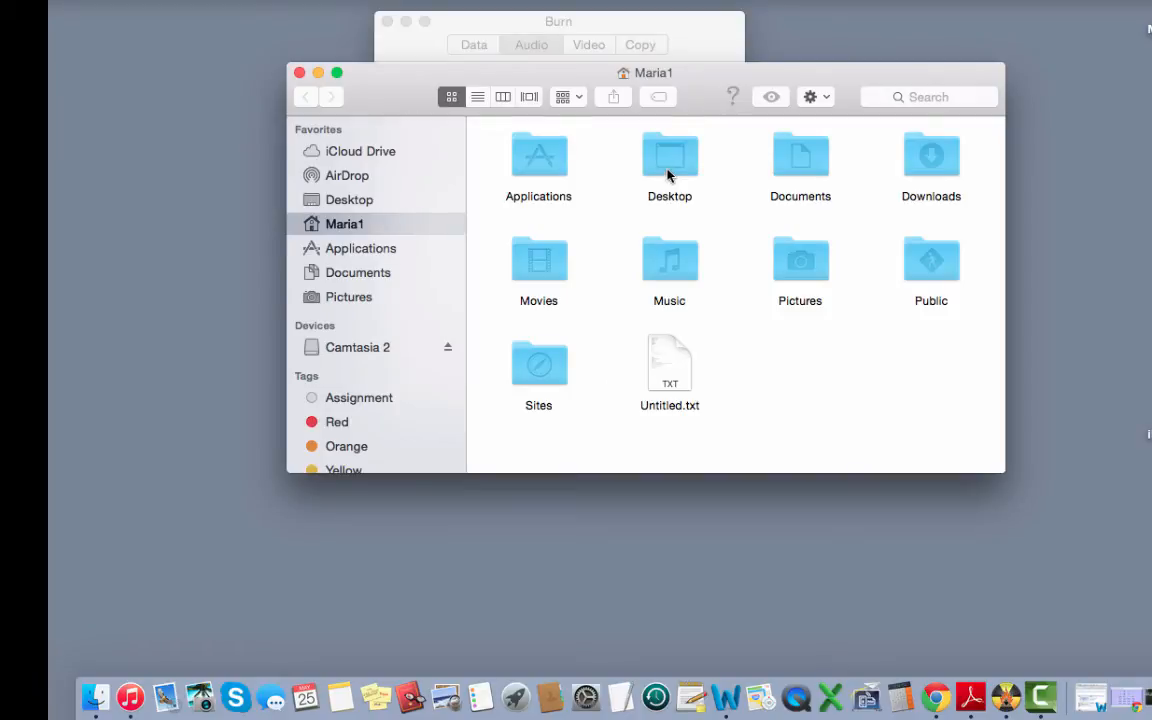
pyautogui.doubleClick(669, 160)
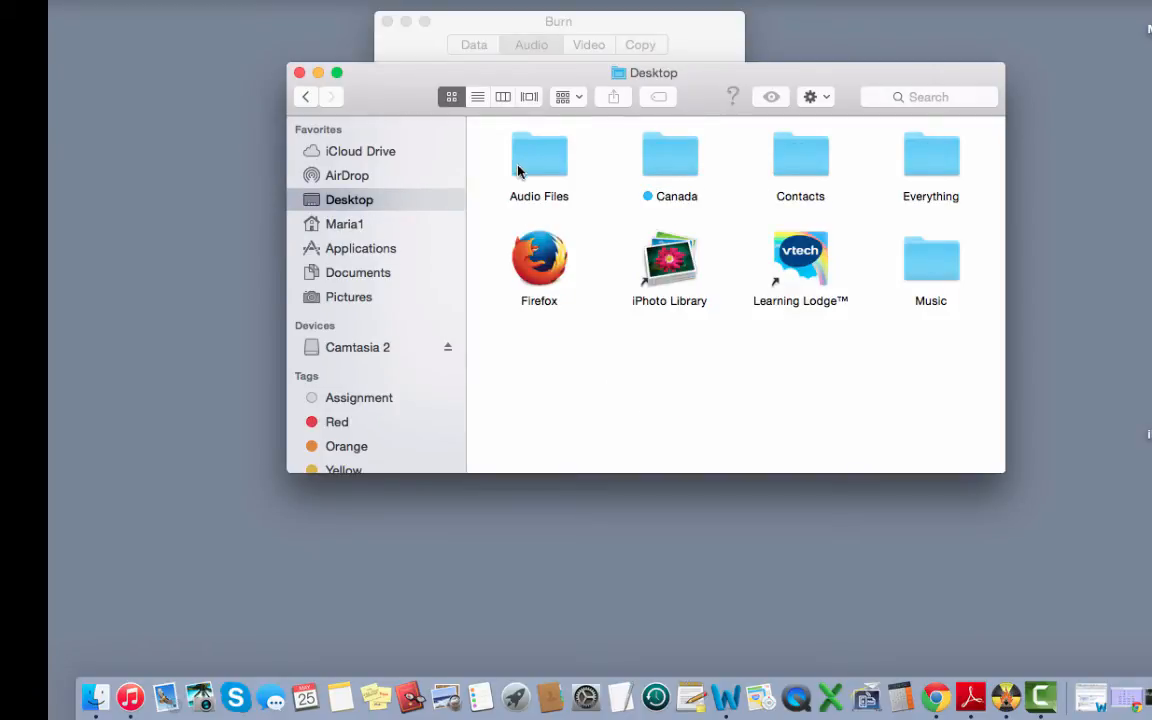
pyautogui.doubleClick(538, 155)
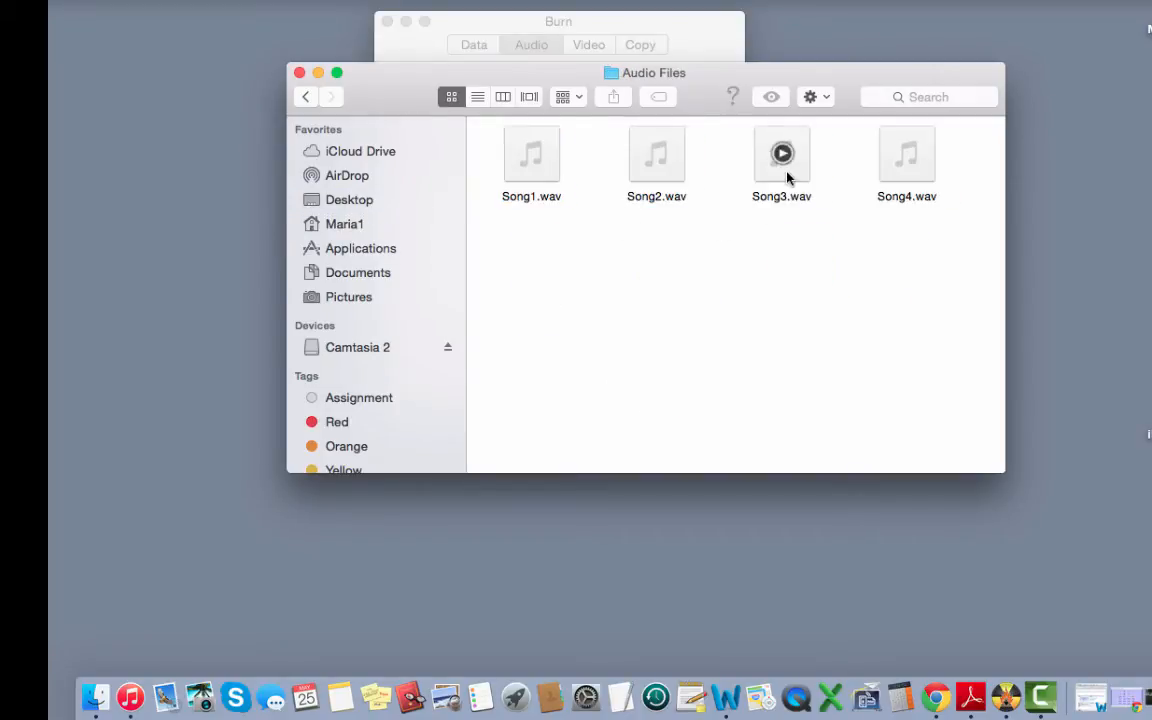
pyautogui.click(782, 155)
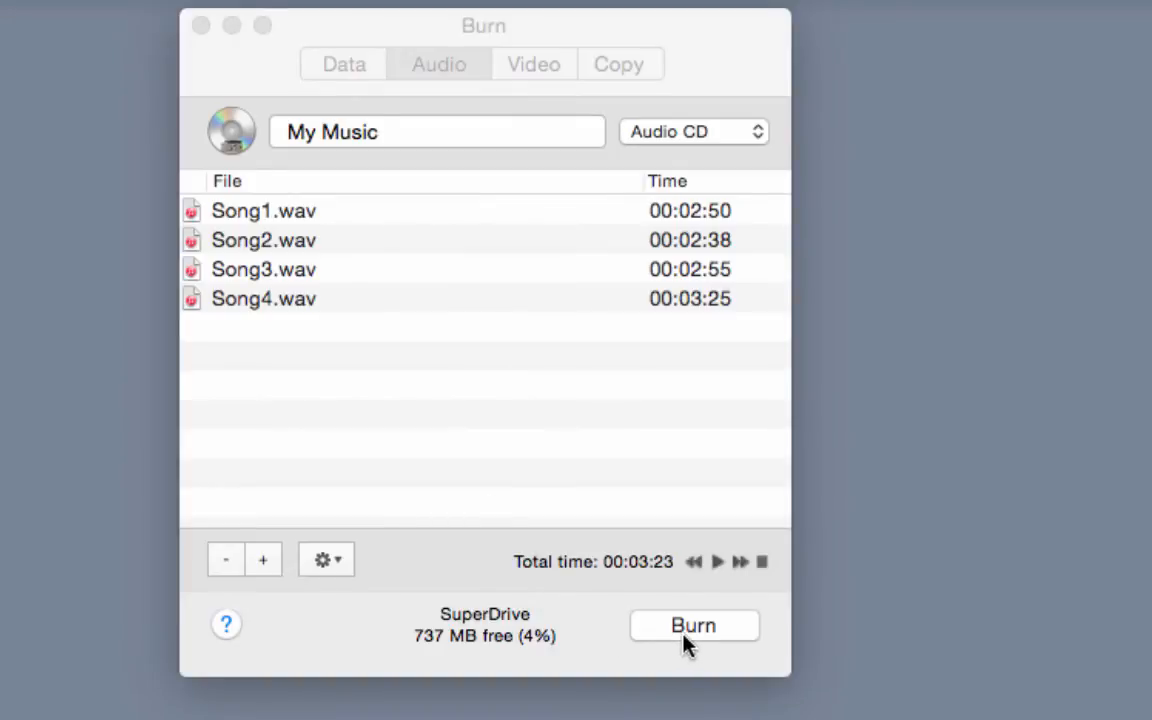
# Step: Burn the four-song My Music disc at Maximum Possible (24x) speed
pyautogui.click(693, 625)
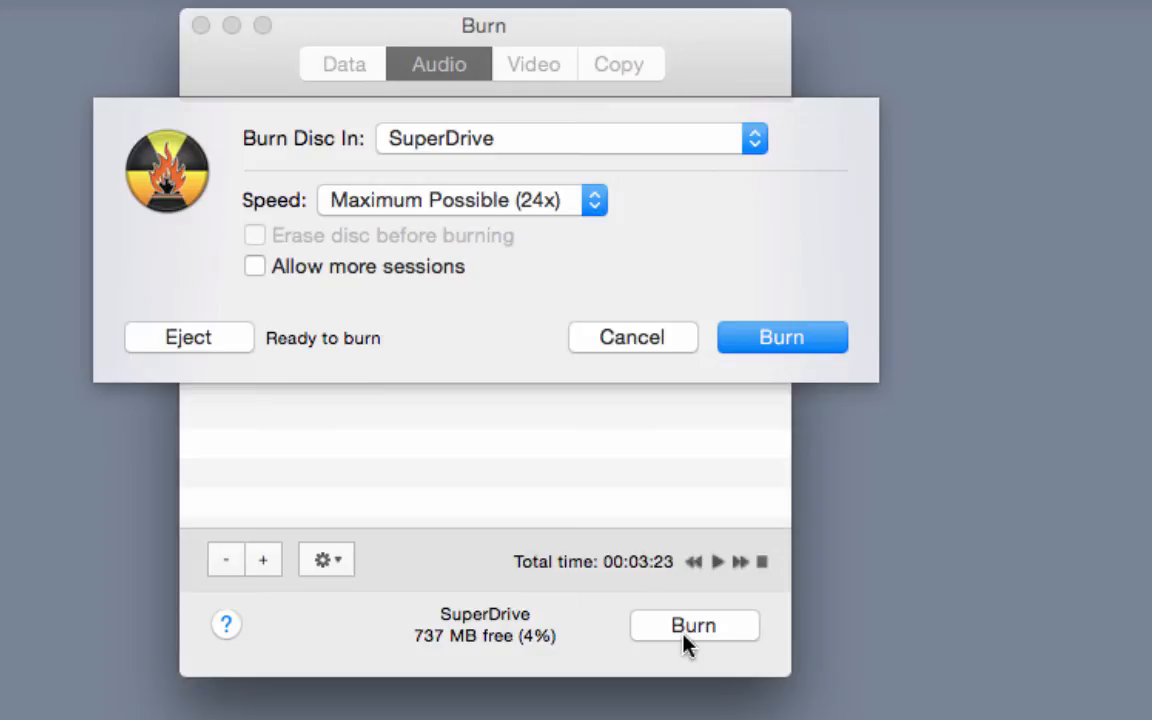
pyautogui.moveTo(405, 320)
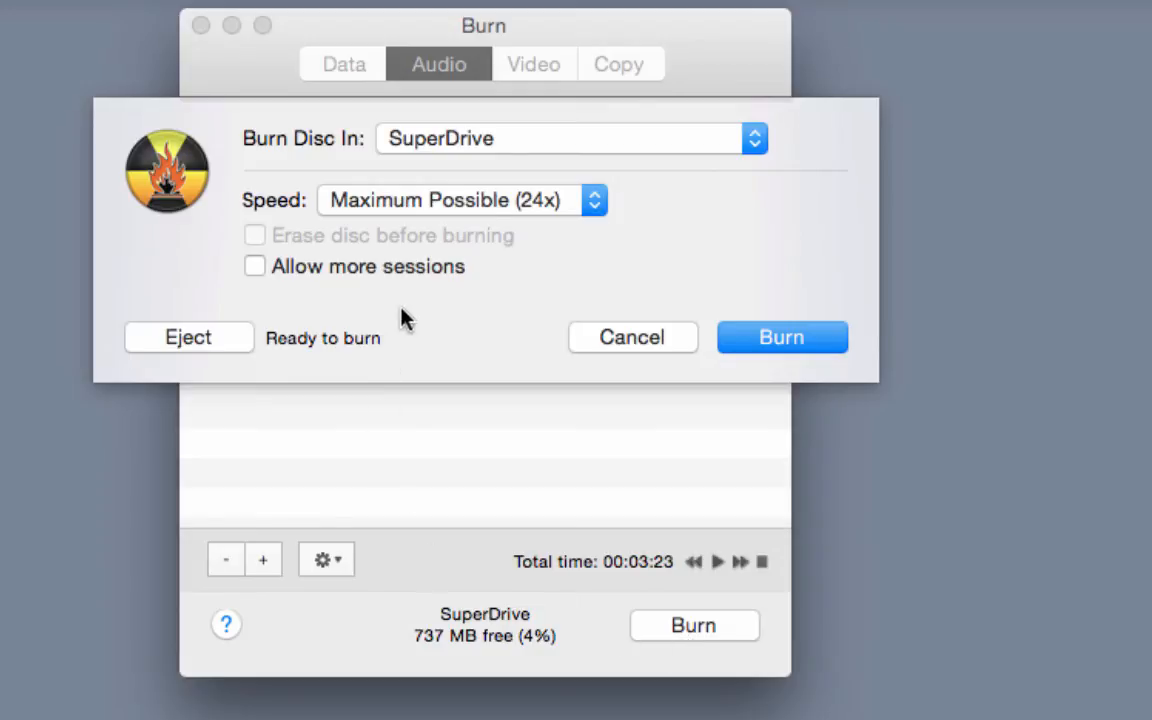
pyautogui.click(593, 200)
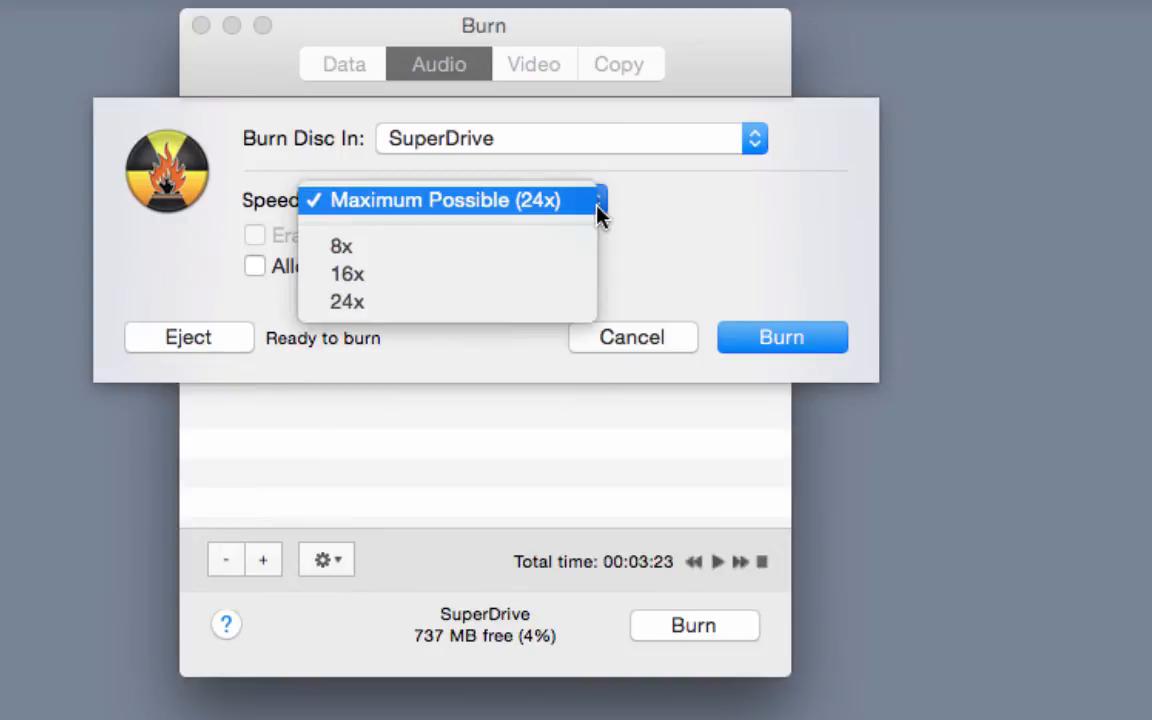
pyautogui.click(445, 200)
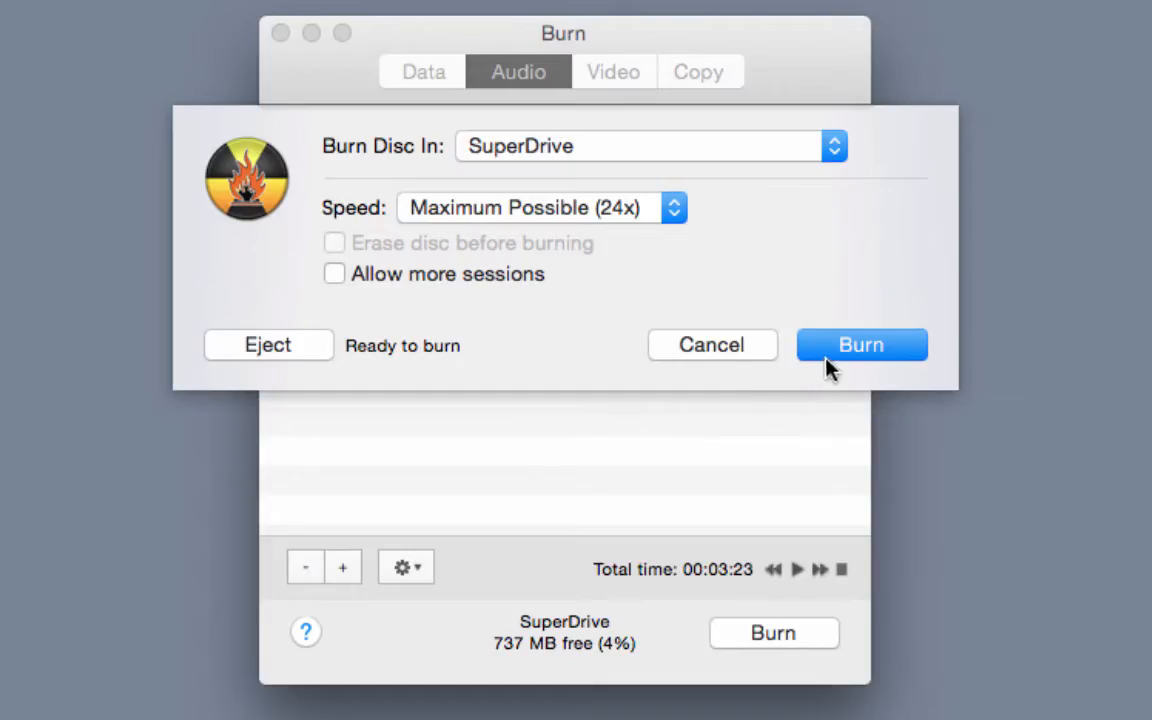
pyautogui.click(711, 344)
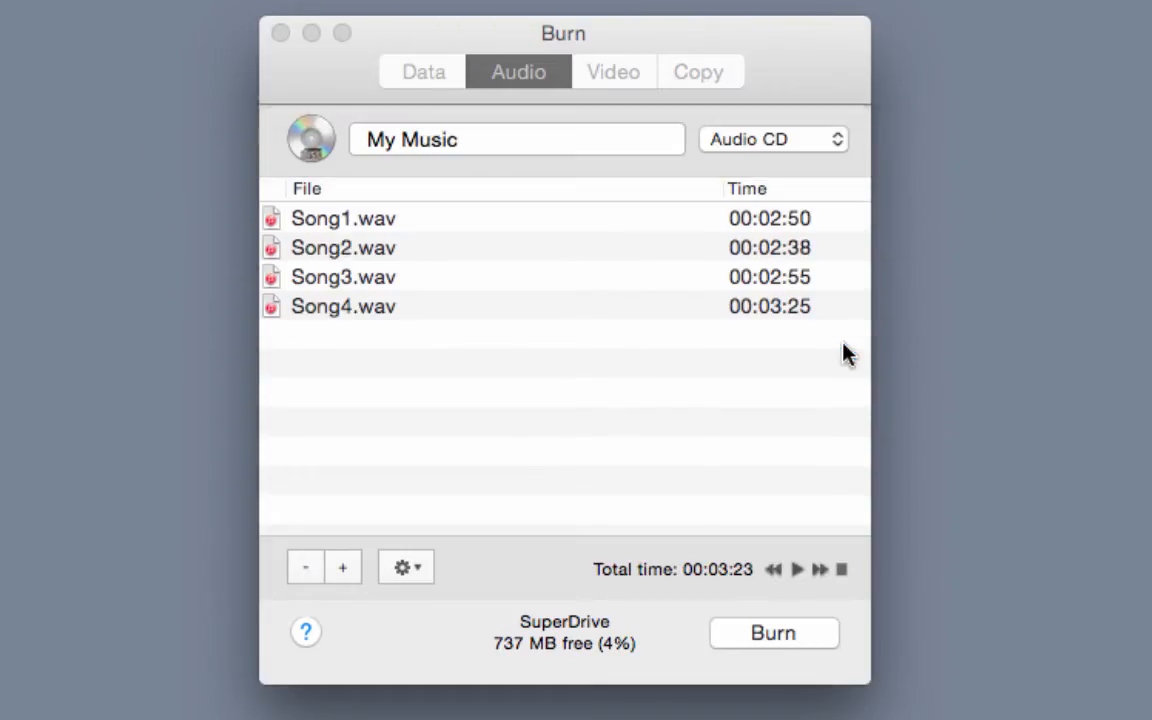
pyautogui.click(773, 633)
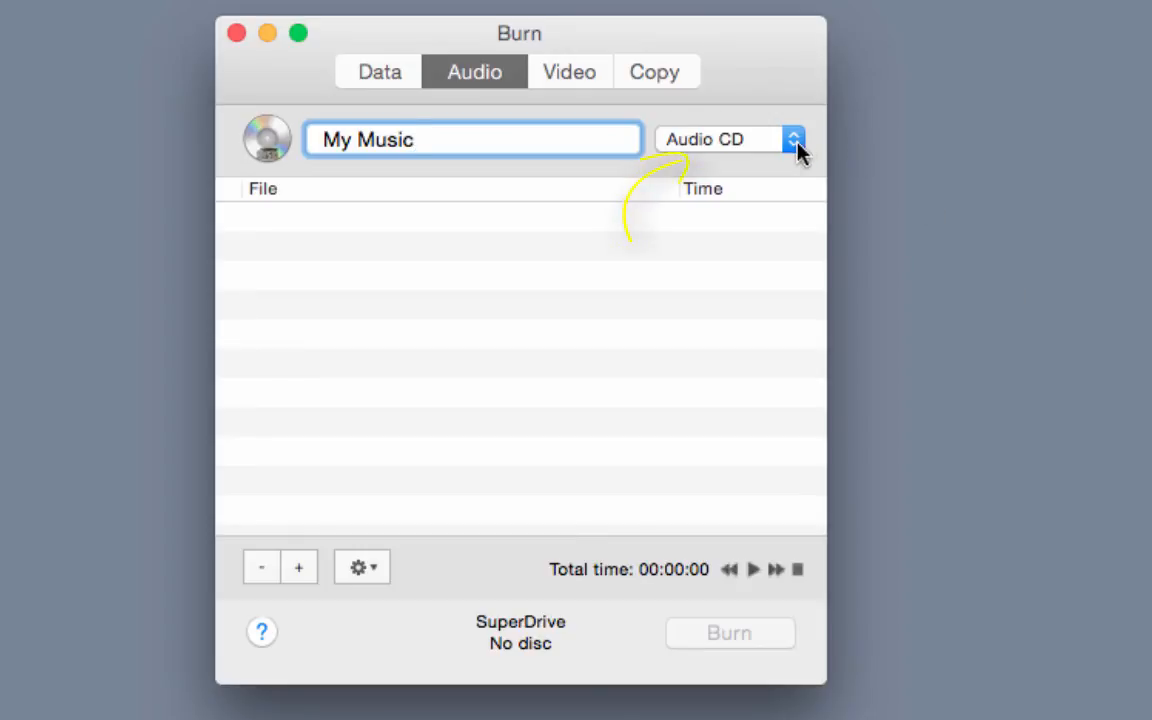
# Step: Change the disc format dropdown from Audio CD to MP3 Disc
pyautogui.click(793, 139)
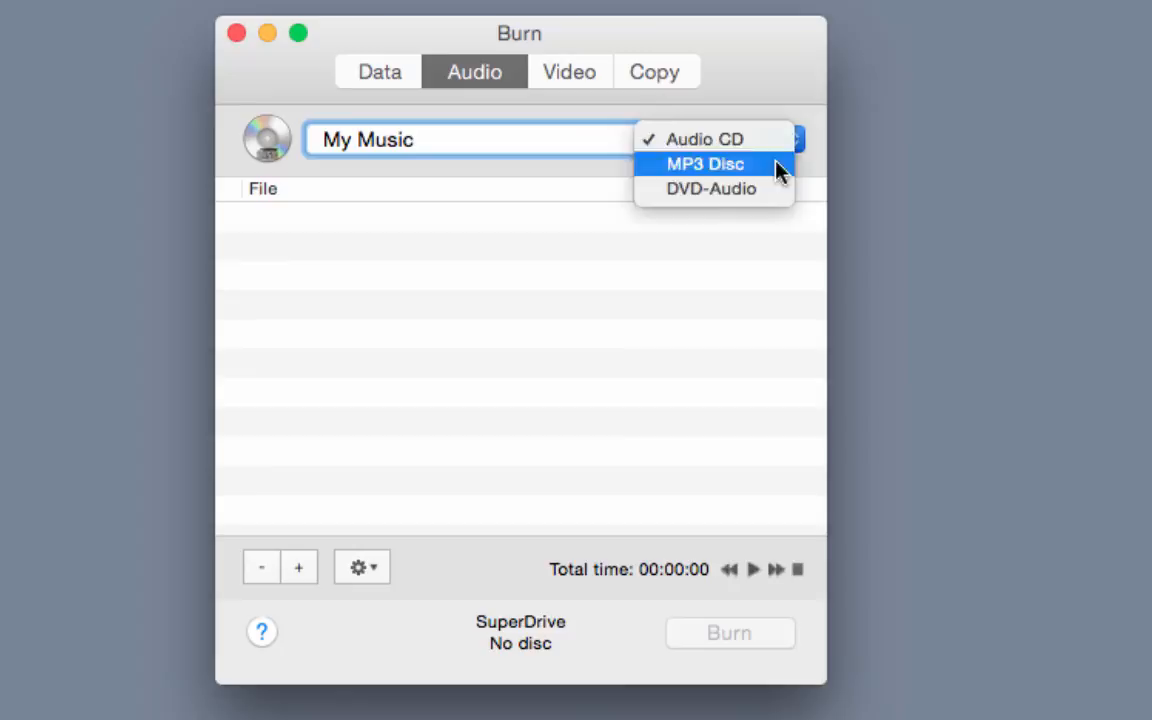
pyautogui.click(703, 163)
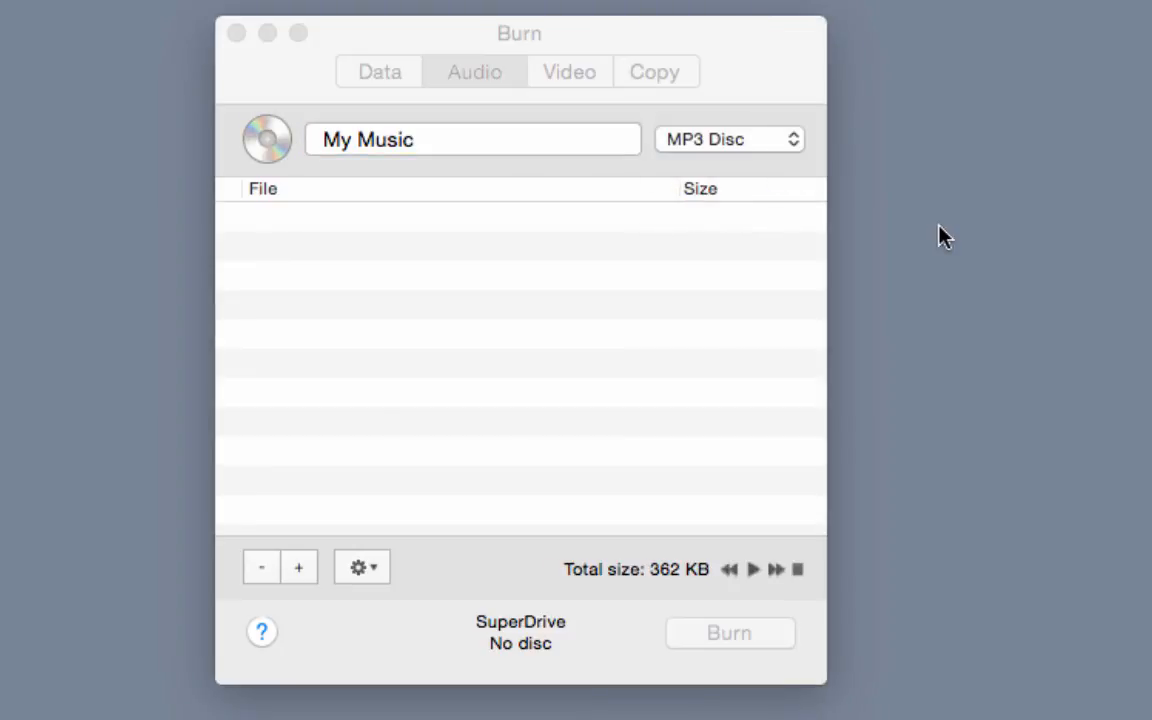